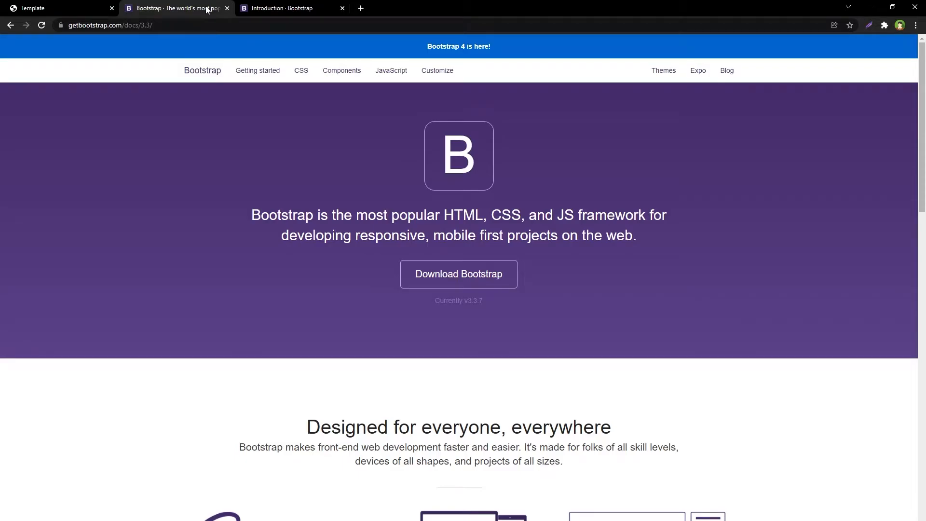
Bring up the Bootstrap 4.1 Introduction documentation alongside the Bootstrap 3.3 homepage.
left_click(289, 8)
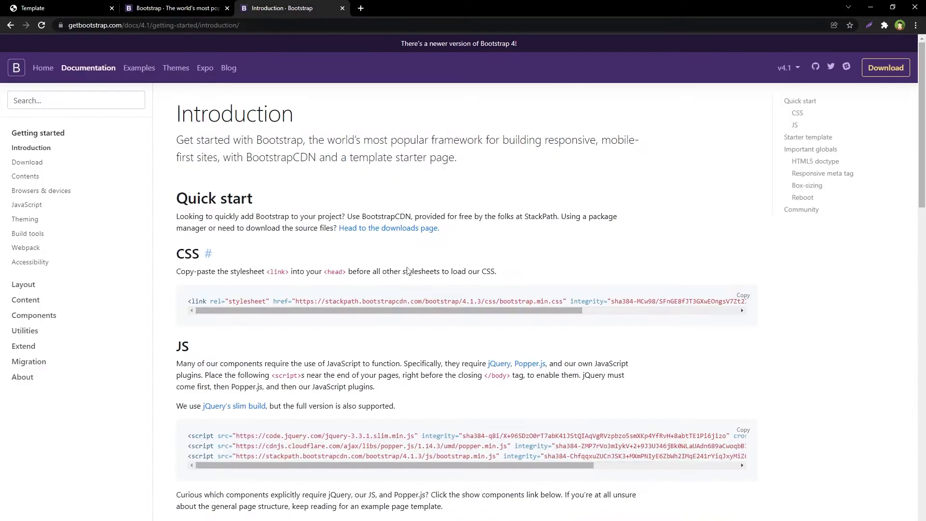